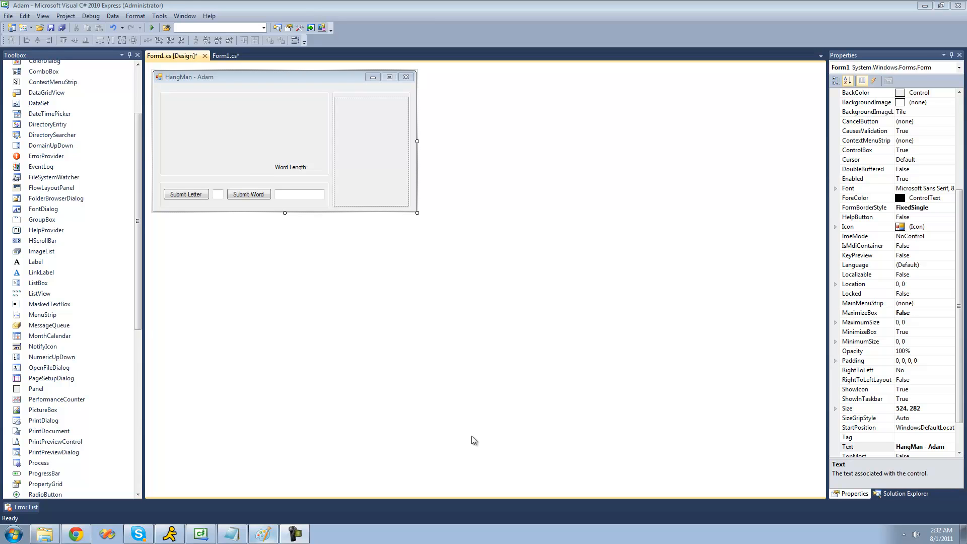
# Step: In Form1.cs, add an 'else if (bp == BodyParts.Body)' branch after the Mouth branch
pyautogui.click(225, 55)
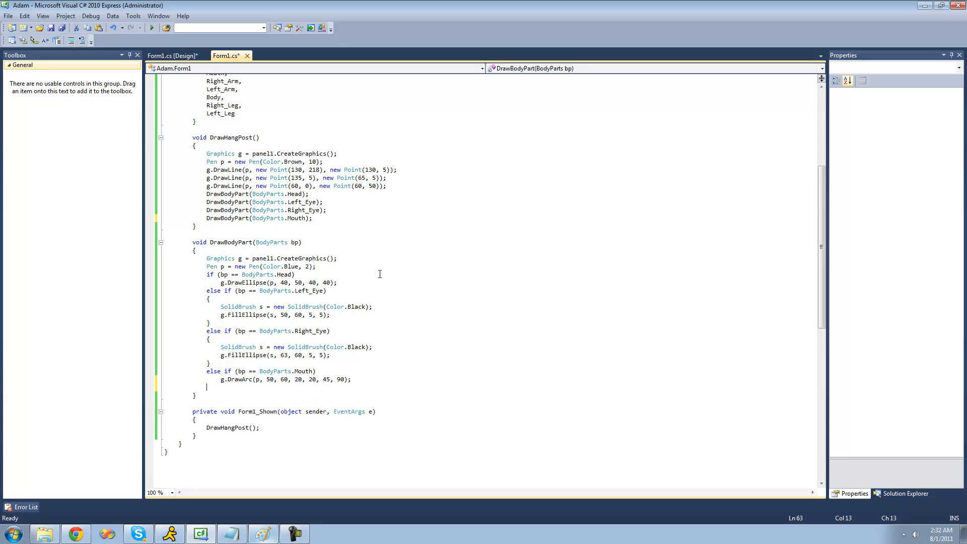
pyautogui.write('else if (')
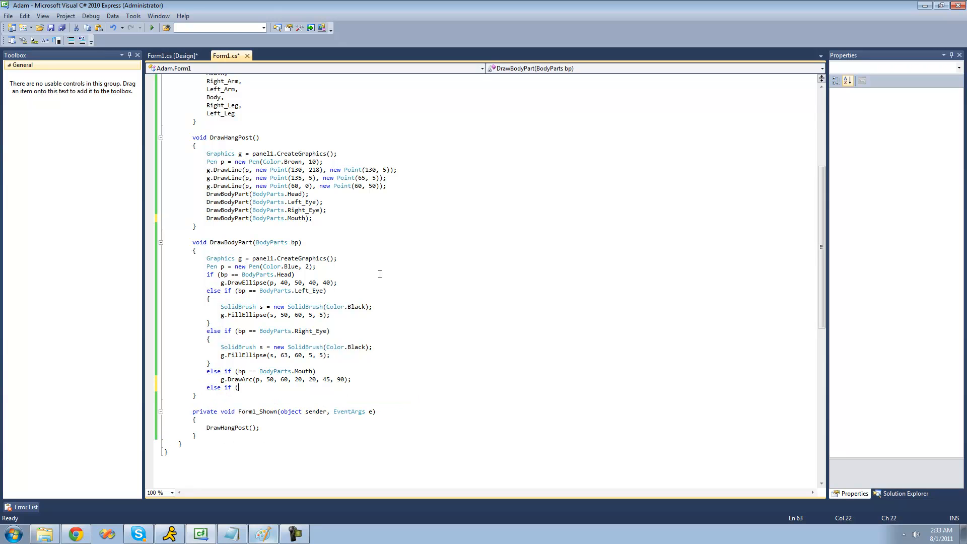
pyautogui.write('bp')
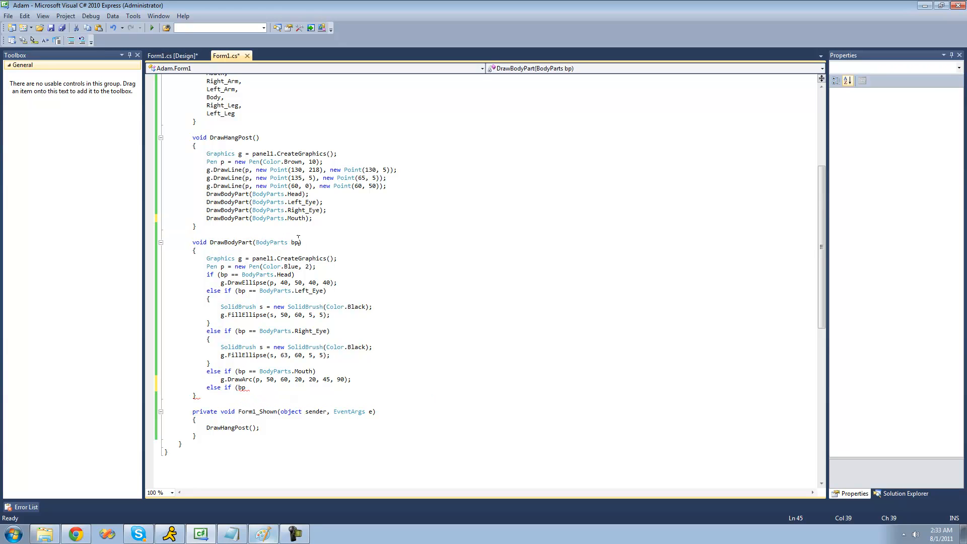
pyautogui.write('==')
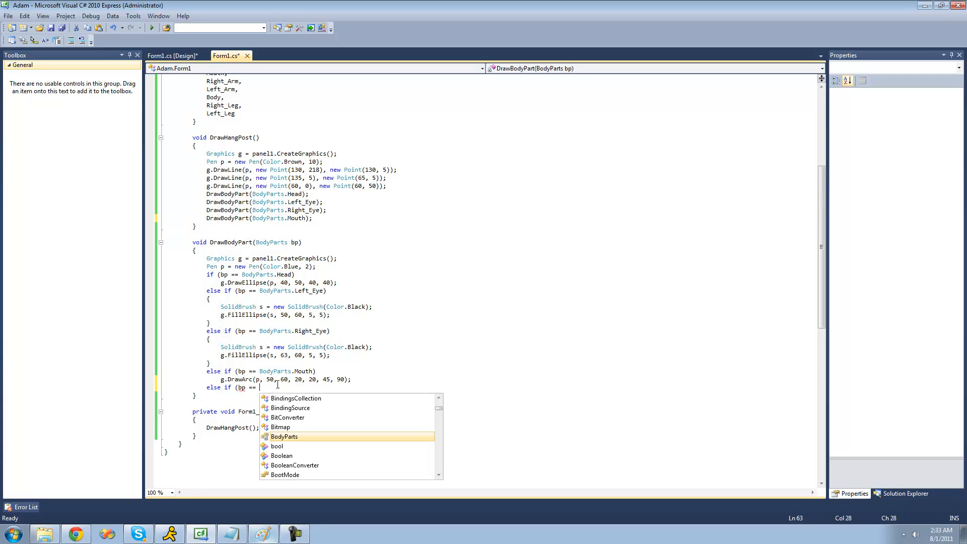
pyautogui.write('BodyParts.Body')
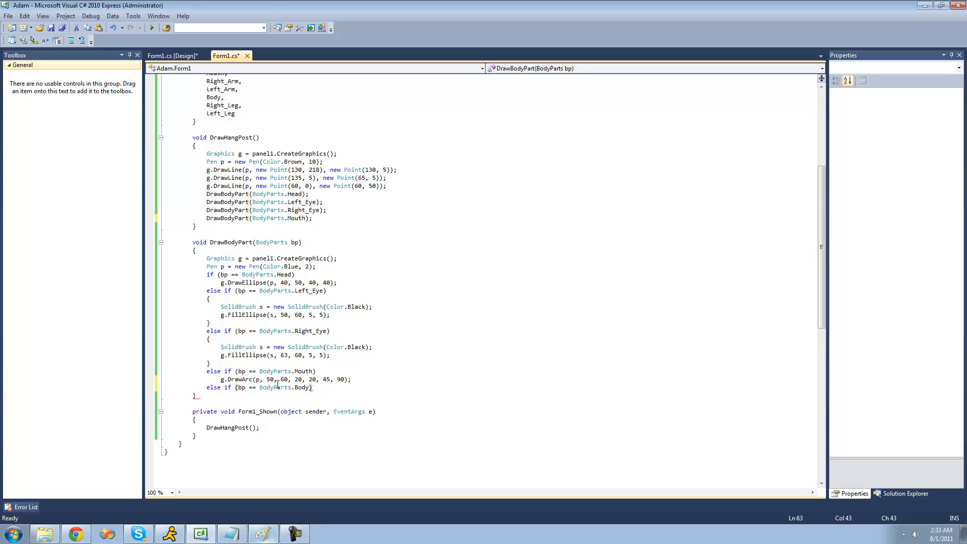
pyautogui.press('enter')
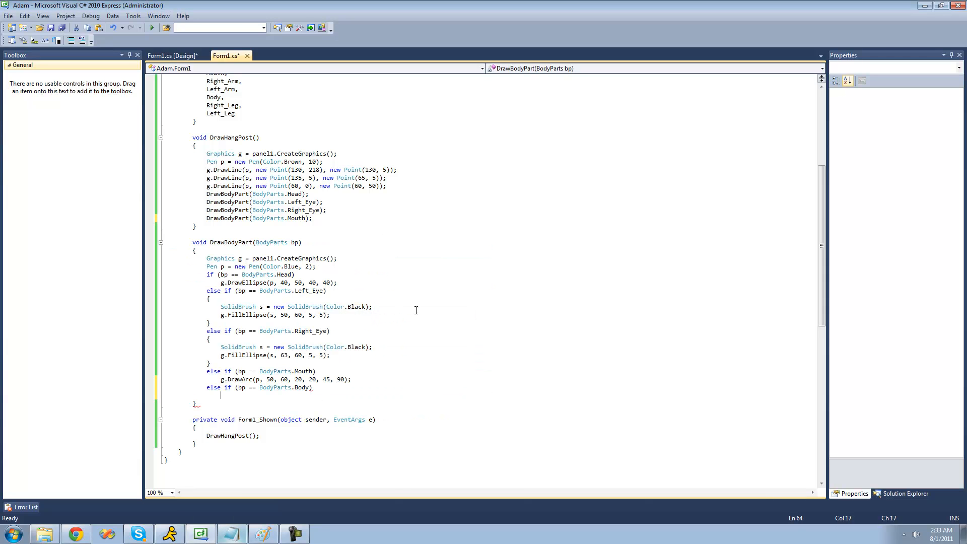
# Step: Draw the body with g.DrawLine from Point(60, 90) to Point(60, 170)
pyautogui.write('g.DrawLine(p, new Point(60, 90), new Point(60, 170));')
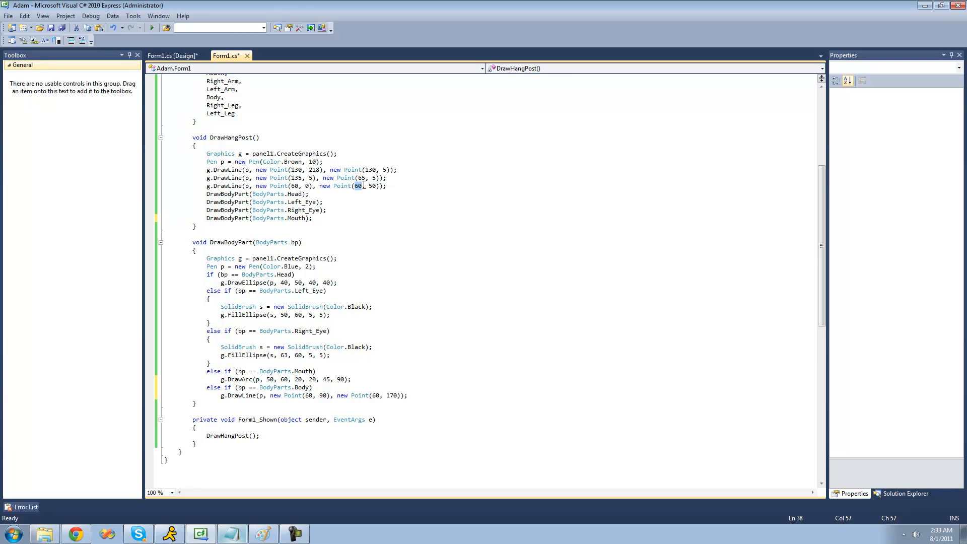
pyautogui.click(232, 533)
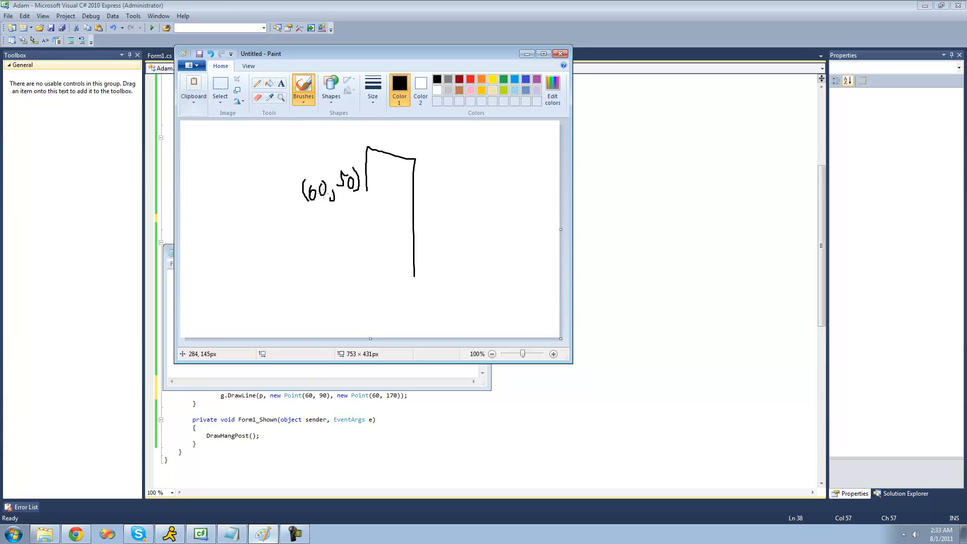
pyautogui.moveTo(365, 226)
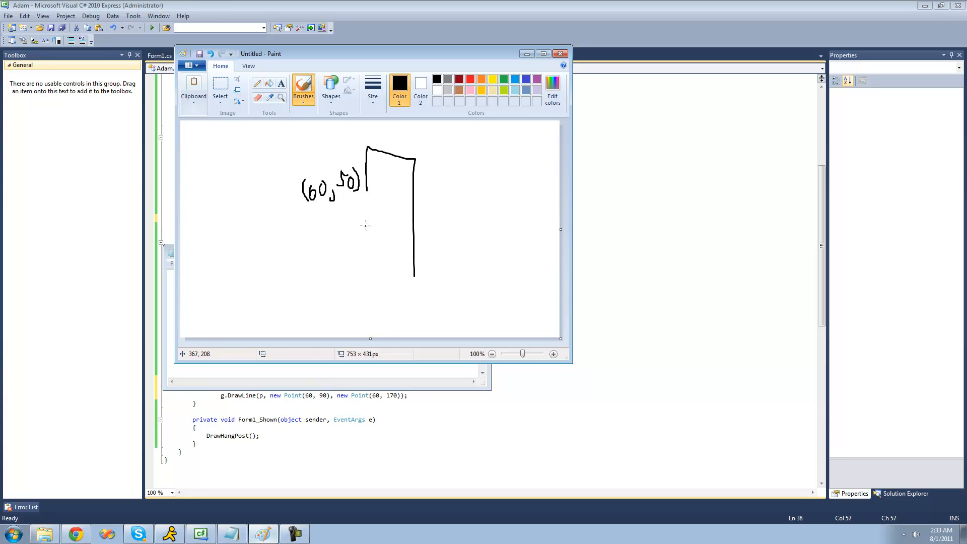
pyautogui.moveTo(330, 202)
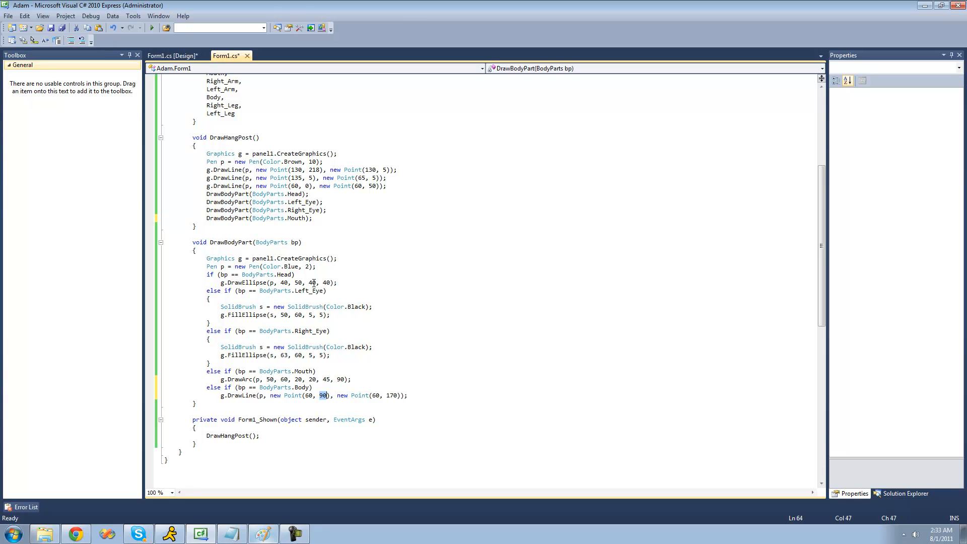
# Step: Sketch a head circle under the rope with a bracket labelled 40 in Paint
pyautogui.doubleClick(326, 282)
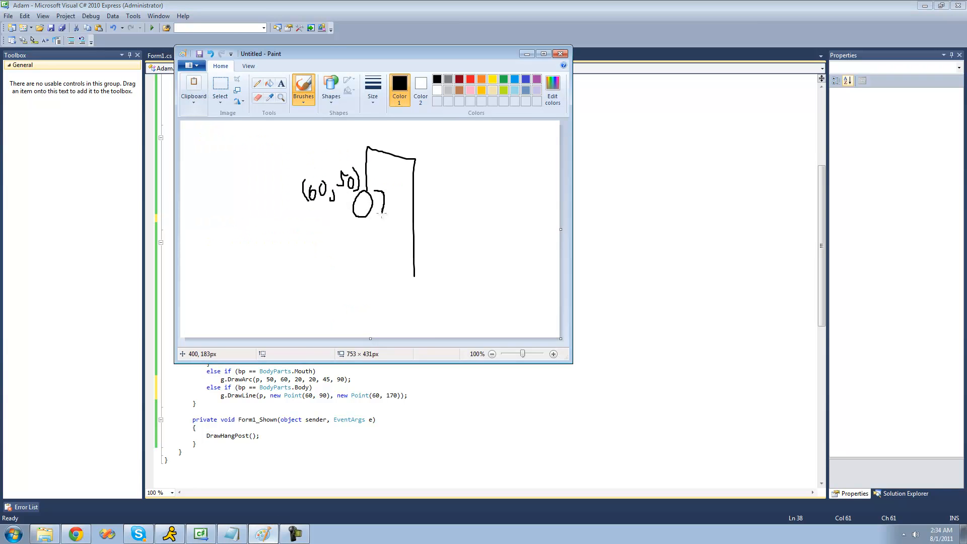
pyautogui.moveTo(392, 200); pyautogui.dragTo(398, 213)
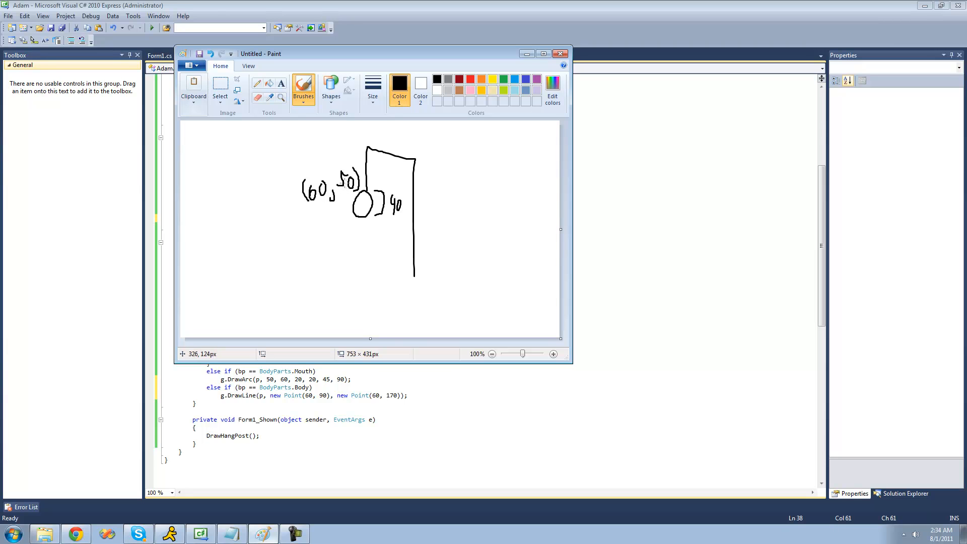
pyautogui.moveTo(359, 216); pyautogui.dragTo(358, 272)
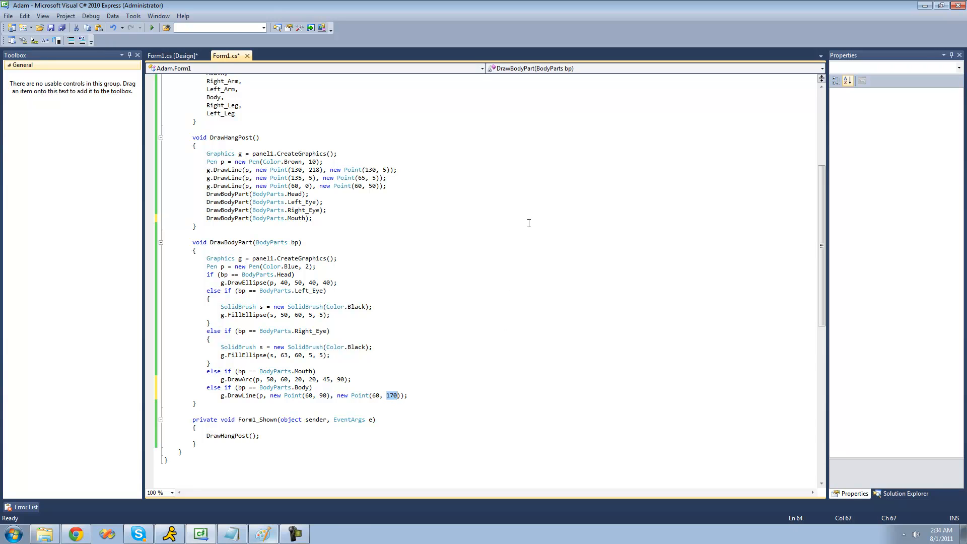
pyautogui.moveTo(654, 230)
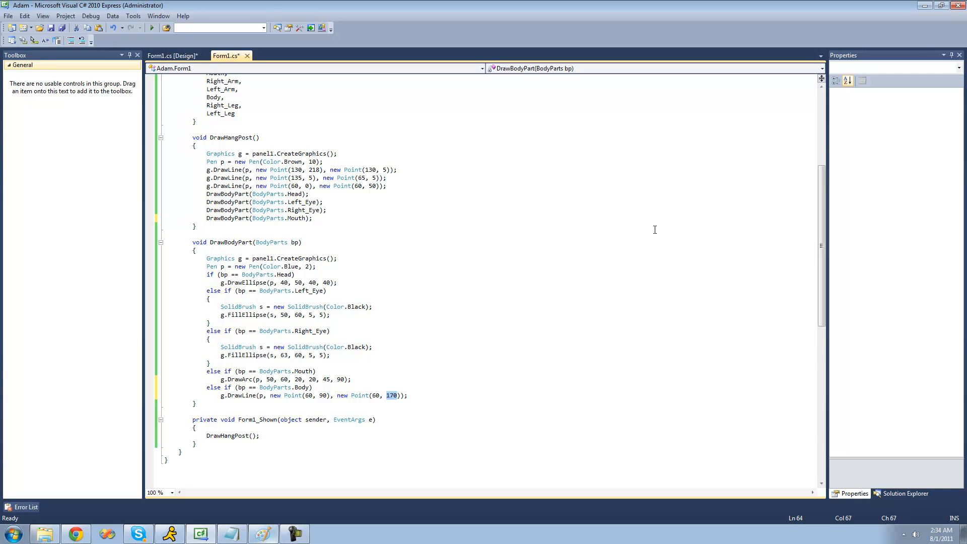
pyautogui.moveTo(449, 392)
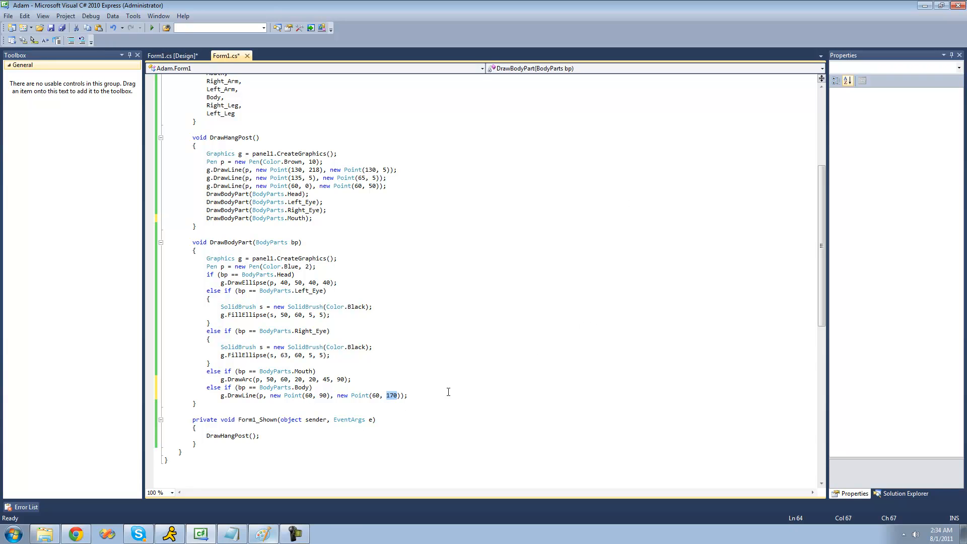
pyautogui.moveTo(468, 351)
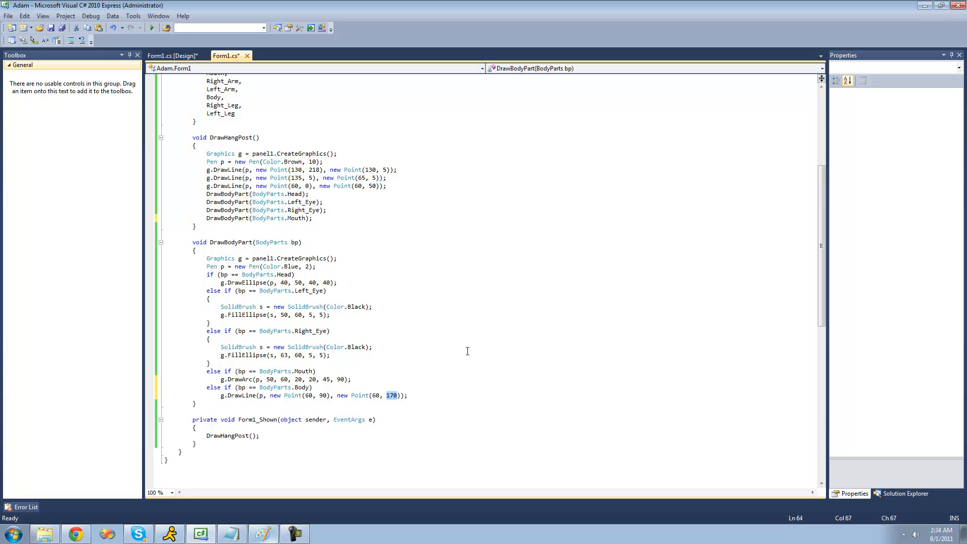
# Step: Call DrawBodyPart(BodyParts.Body) in DrawHangPost, then save and build the project
pyautogui.write('DrawBodyPart(BodyParts.Body);')
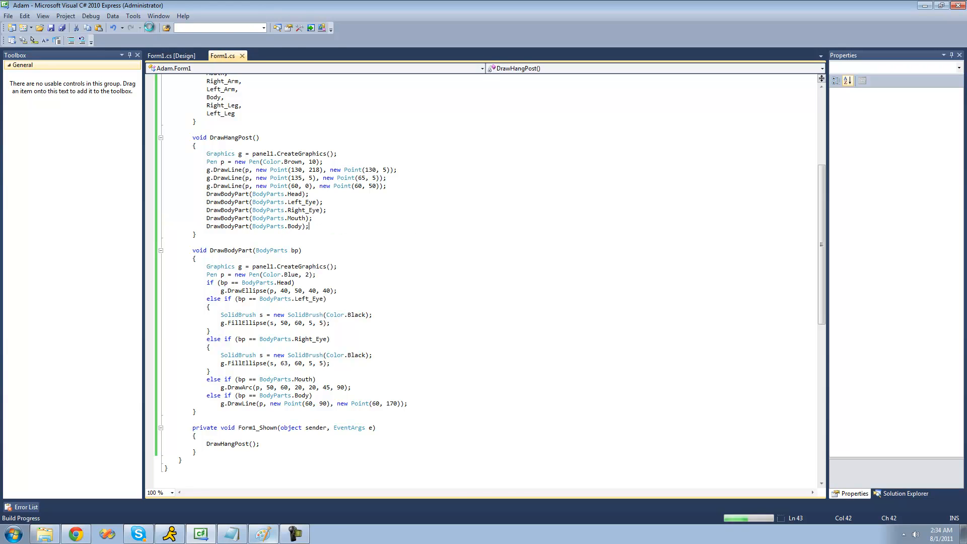
pyautogui.click(152, 27)
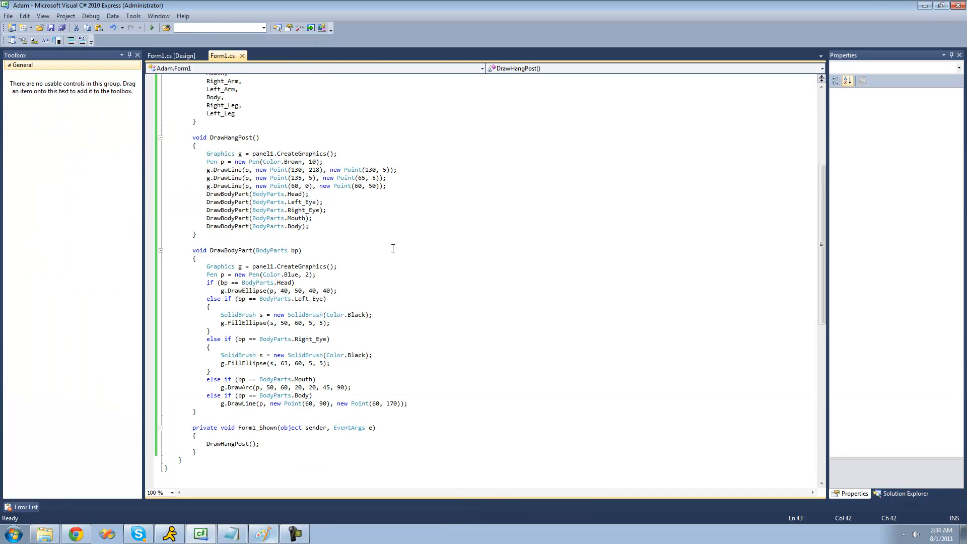
# Step: Add a Left_Arm branch drawing a line from Point(60, 100) to Point(30, 85)
pyautogui.click(409, 404)
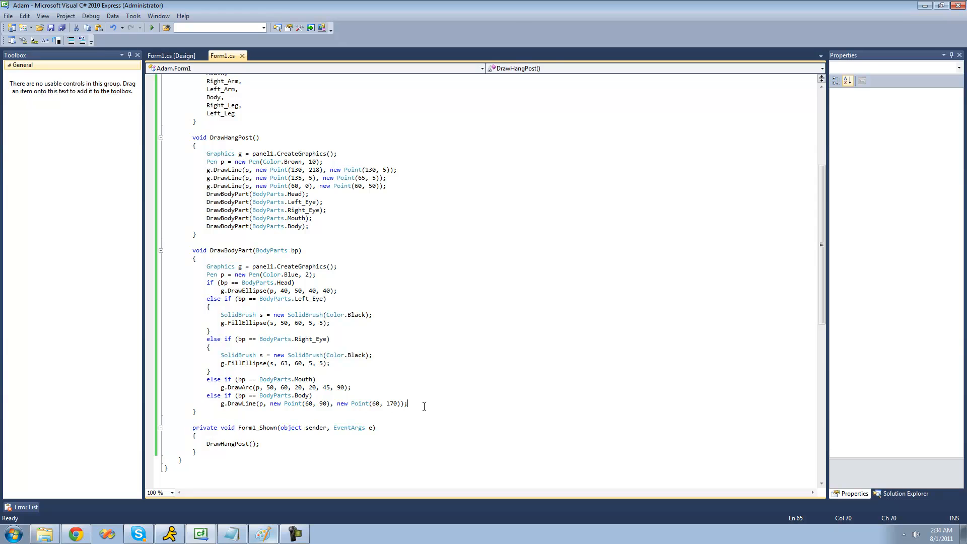
pyautogui.write('else if (bp == BodyParts')
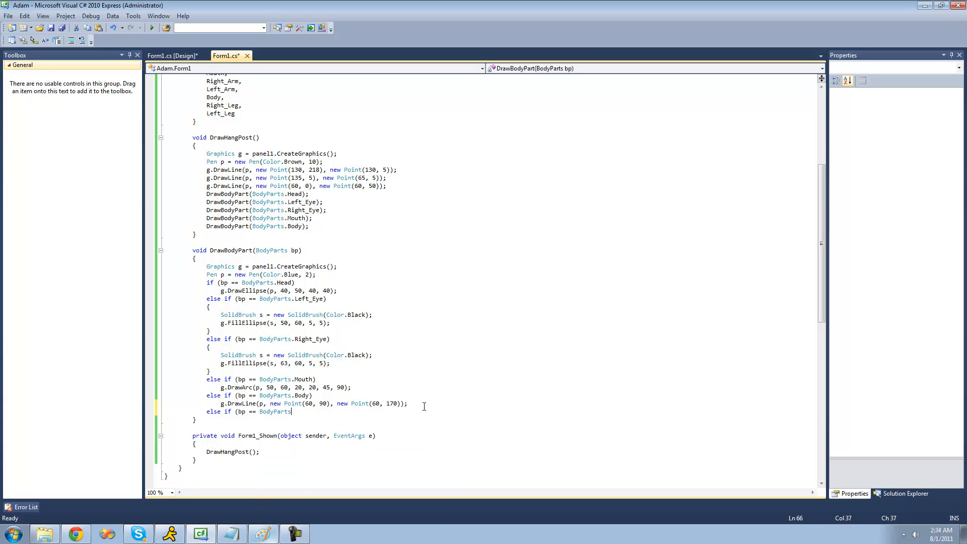
pyautogui.write('l')
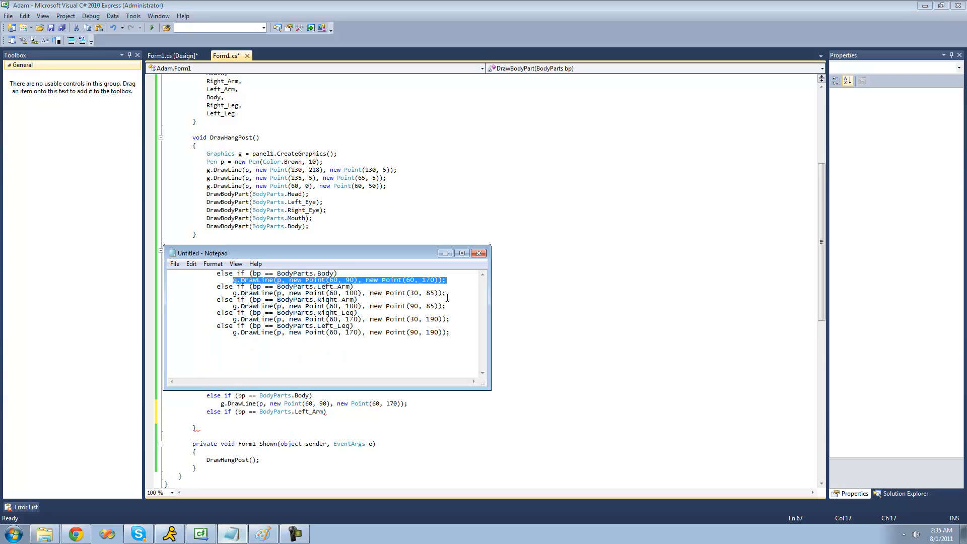
pyautogui.rightClick(338, 292)
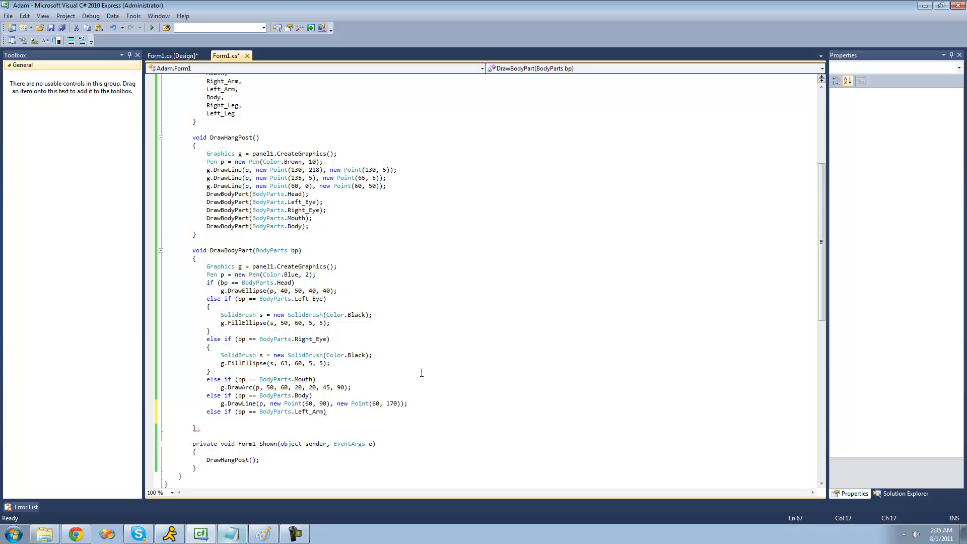
pyautogui.write('g.DrawLine(p, new Point(60, 100), new Point(30, 85));')
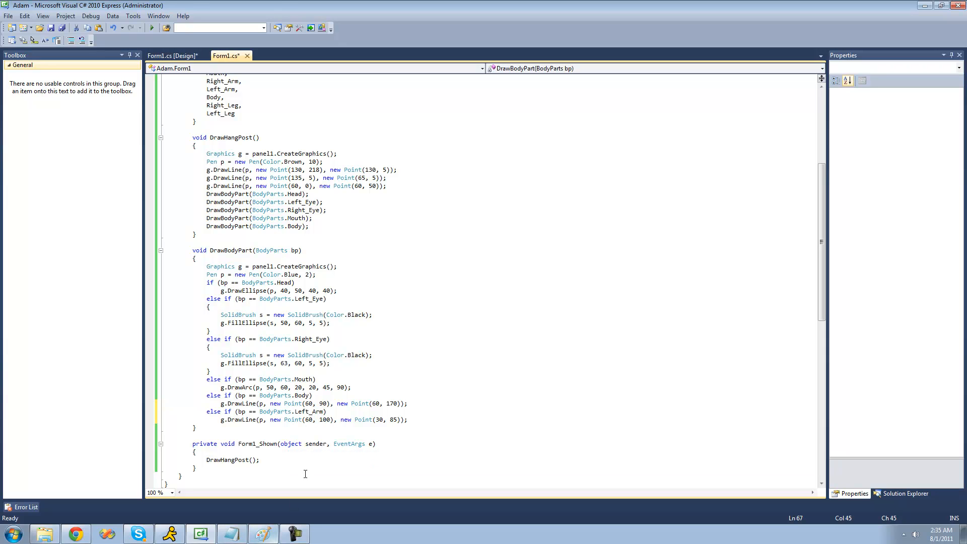
pyautogui.click(294, 534)
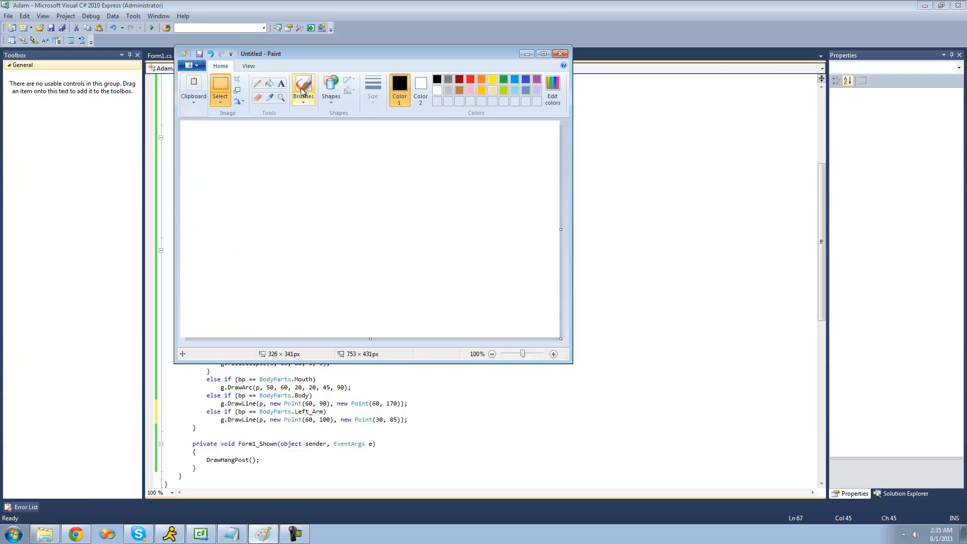
# Step: Dab a short dash left of the body line just below the head
pyautogui.click(303, 86)
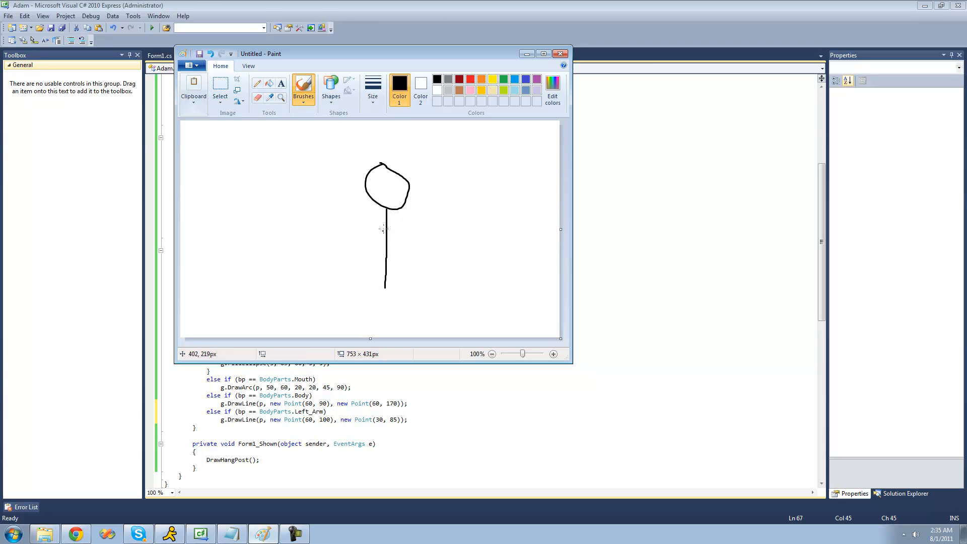
pyautogui.moveTo(383, 222)
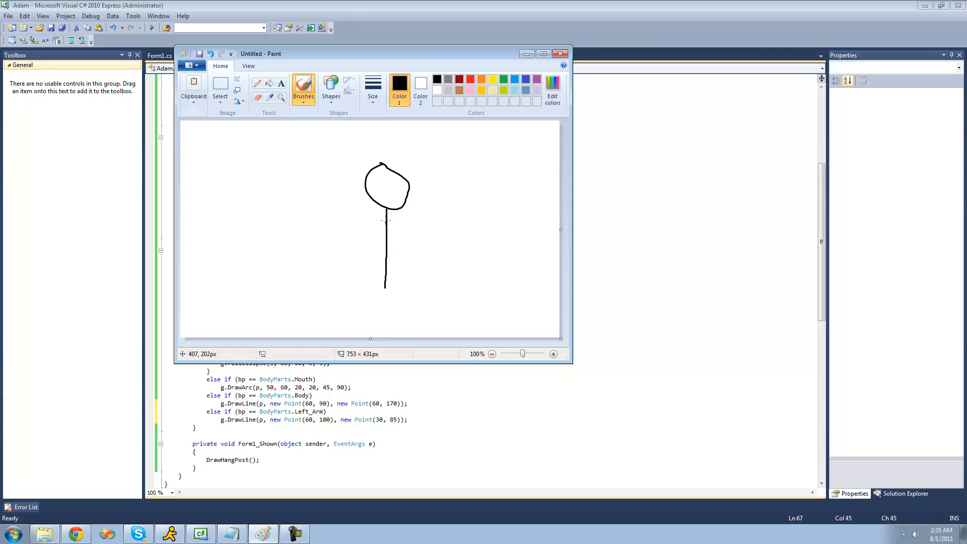
pyautogui.moveTo(385, 220)
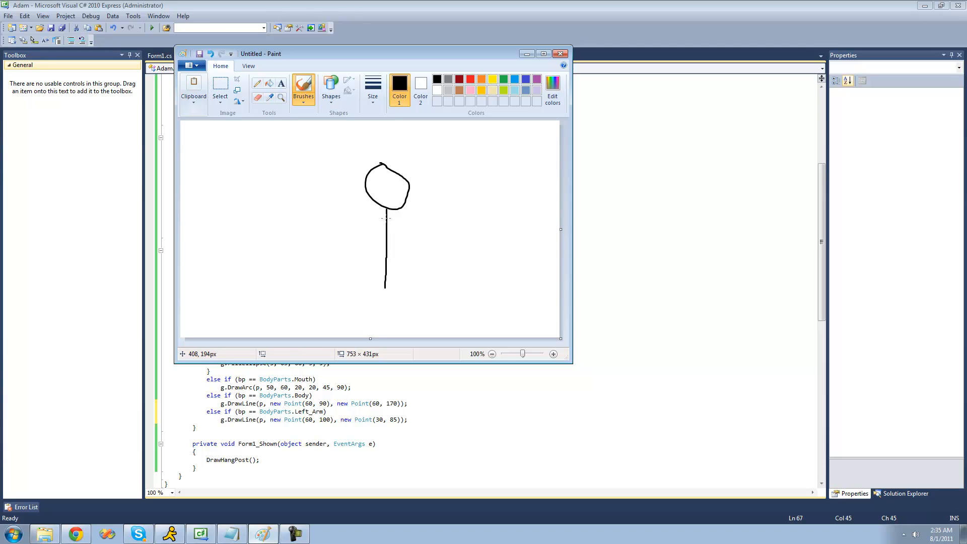
pyautogui.moveTo(385, 212)
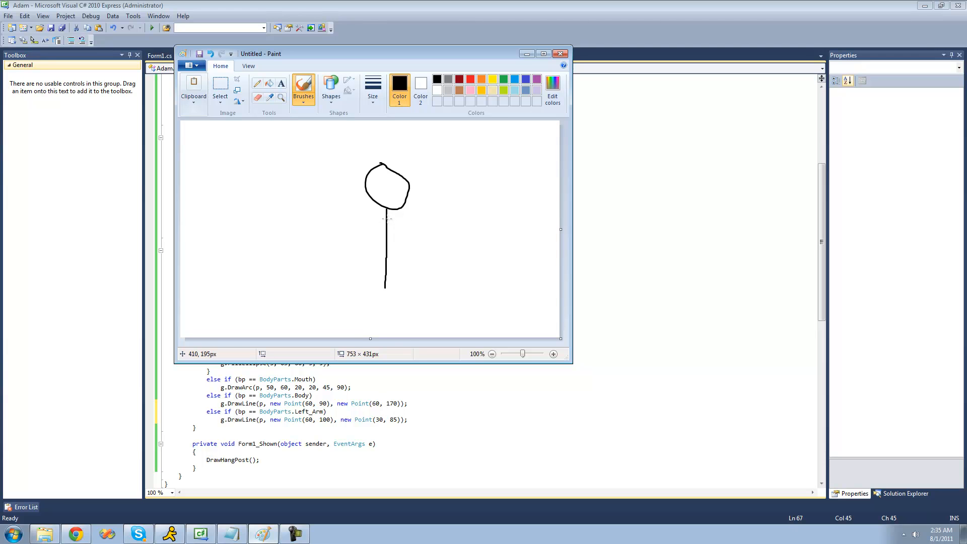
pyautogui.moveTo(360, 218)
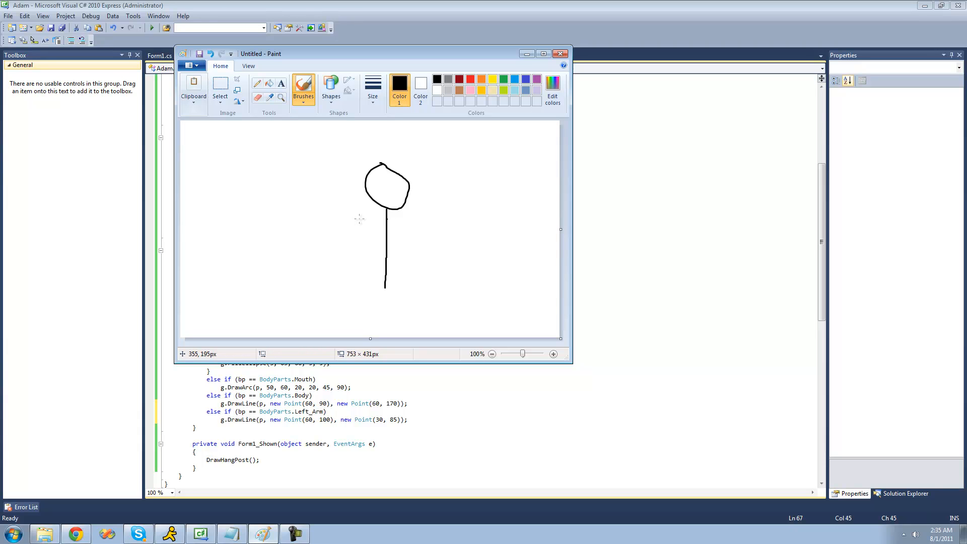
pyautogui.moveTo(355, 219)
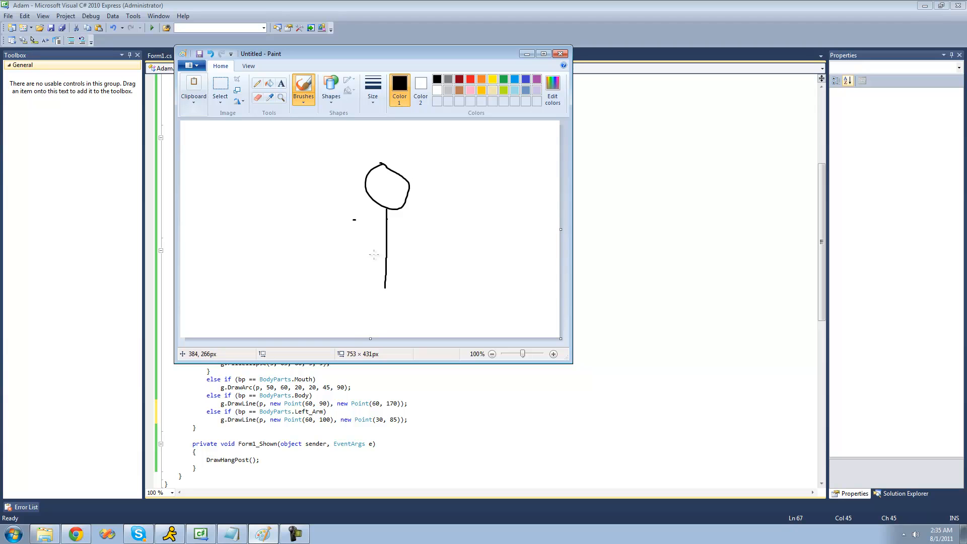
pyautogui.moveTo(340, 417)
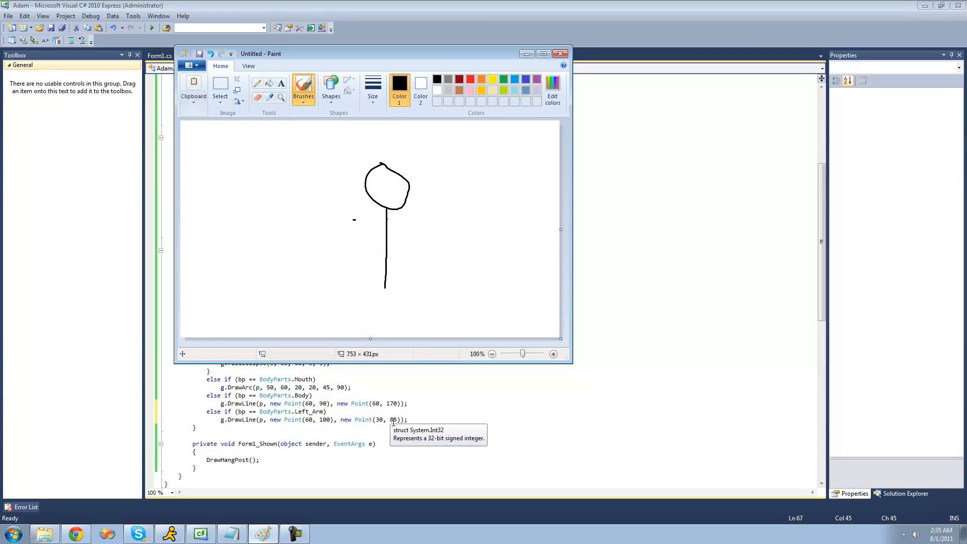
pyautogui.moveTo(352, 209)
pyautogui.write('DrawBodyPart(BodyParts.Left_Arm);')
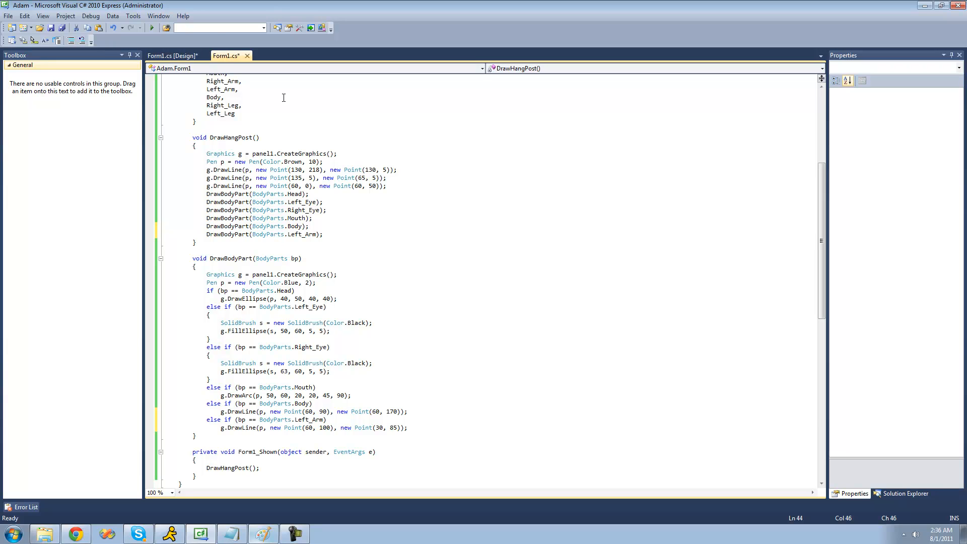
# Step: Run HangMan to check the left arm appears, then close the form
pyautogui.click(151, 27)
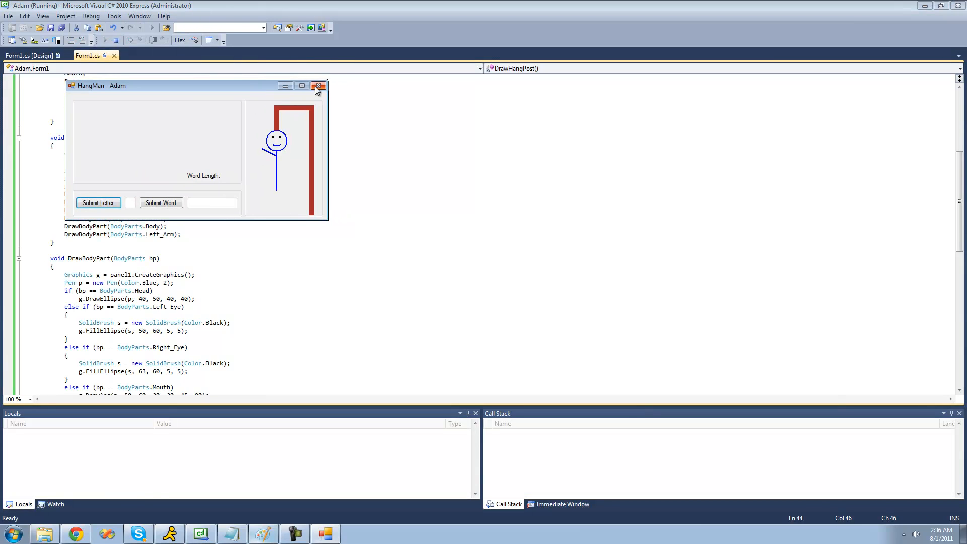
pyautogui.click(319, 85)
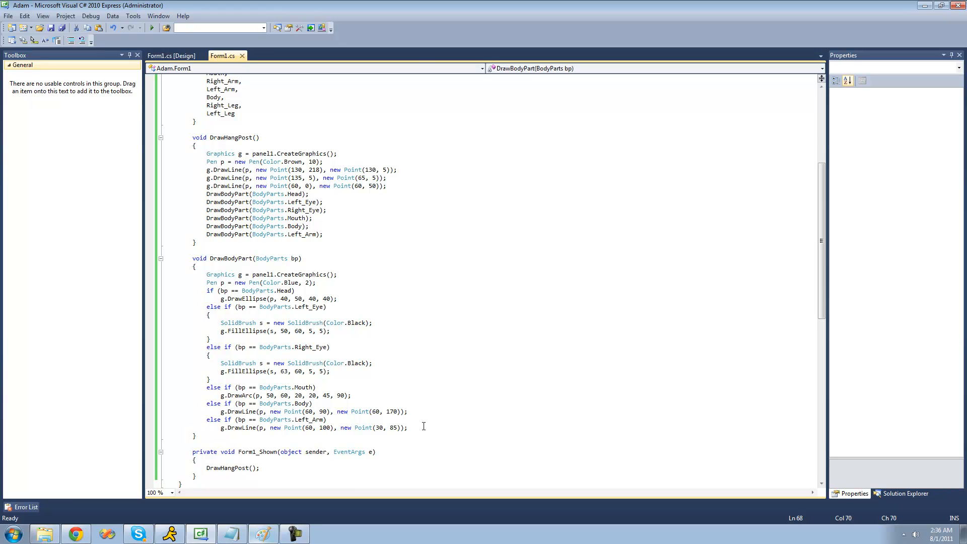
# Step: Add a Right_Arm branch drawing a line from Point(60, 100) to Point(90, 85)
pyautogui.write('else if (')
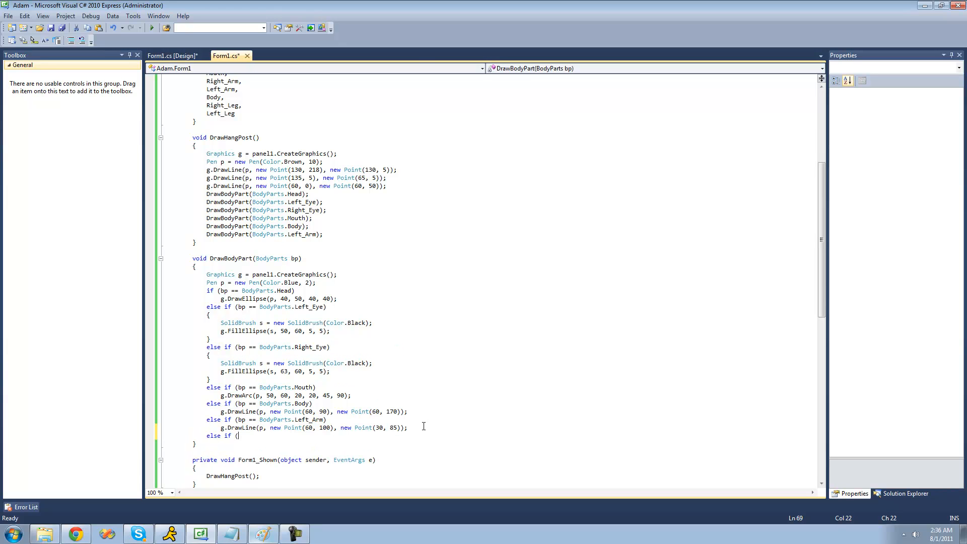
pyautogui.write('bp == BodyParts')
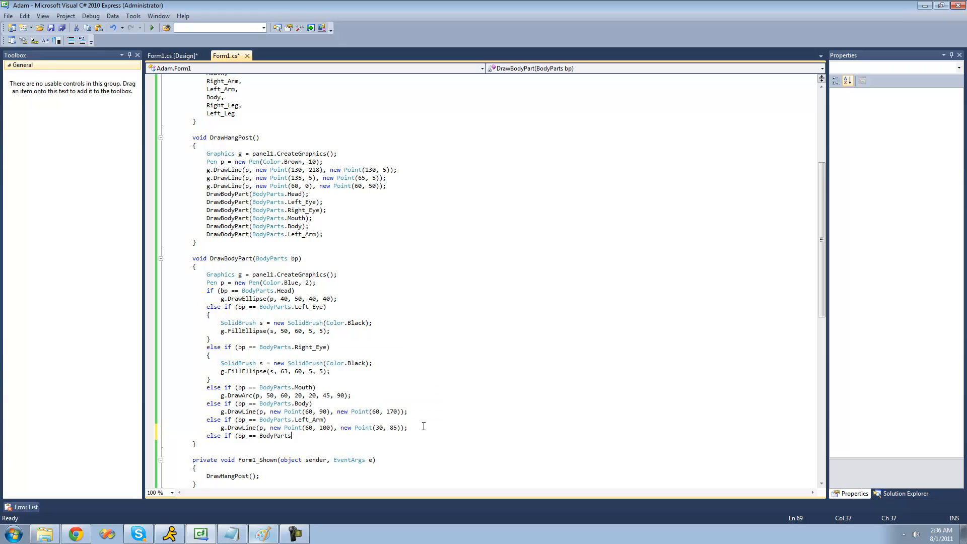
pyautogui.write('.r')
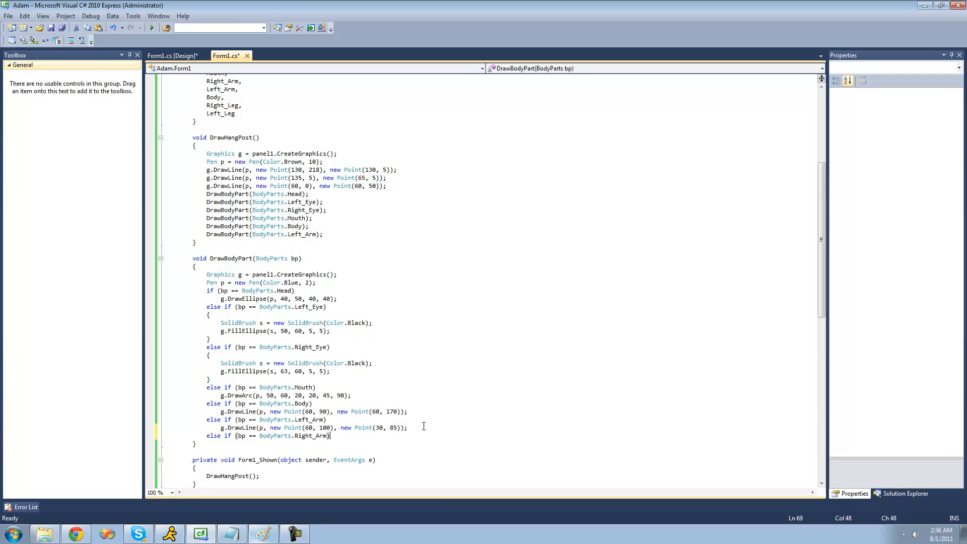
pyautogui.press('enter')
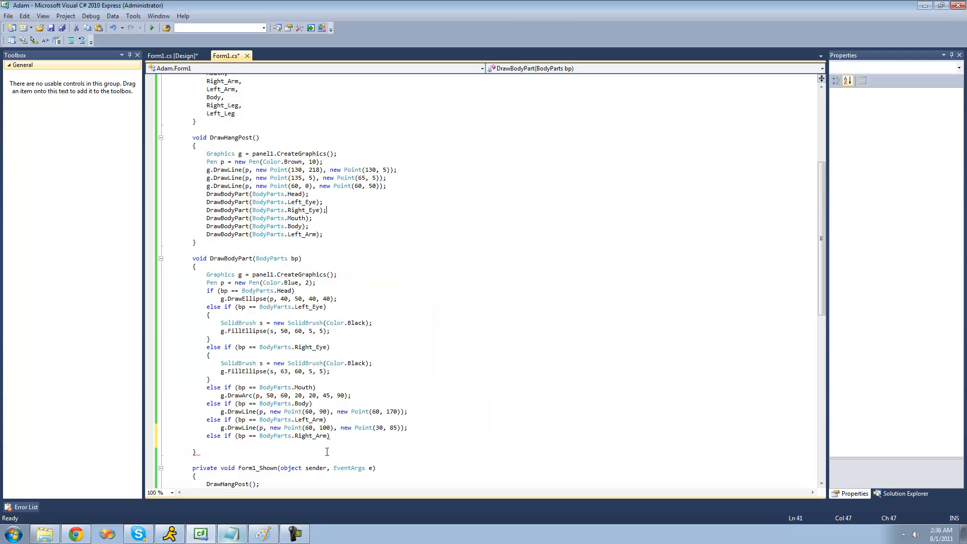
pyautogui.write('g.DrawLine(p, new Point(60, 100), new Point(90, 85));')
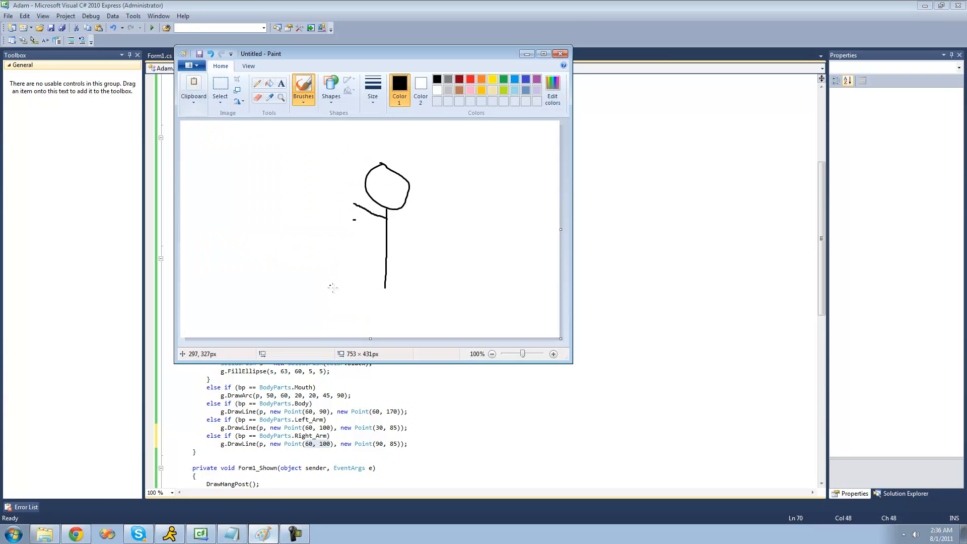
pyautogui.moveTo(387, 212)
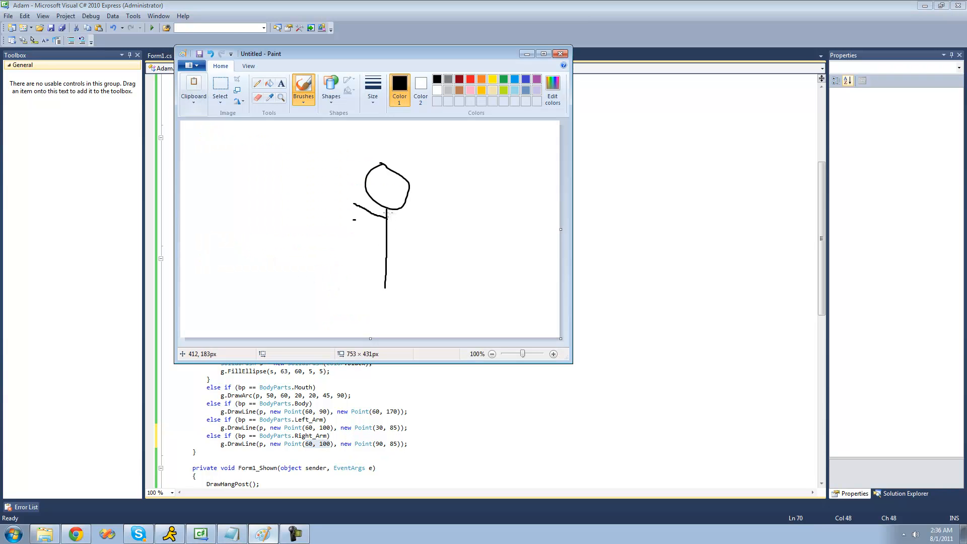
pyautogui.moveTo(387, 217)
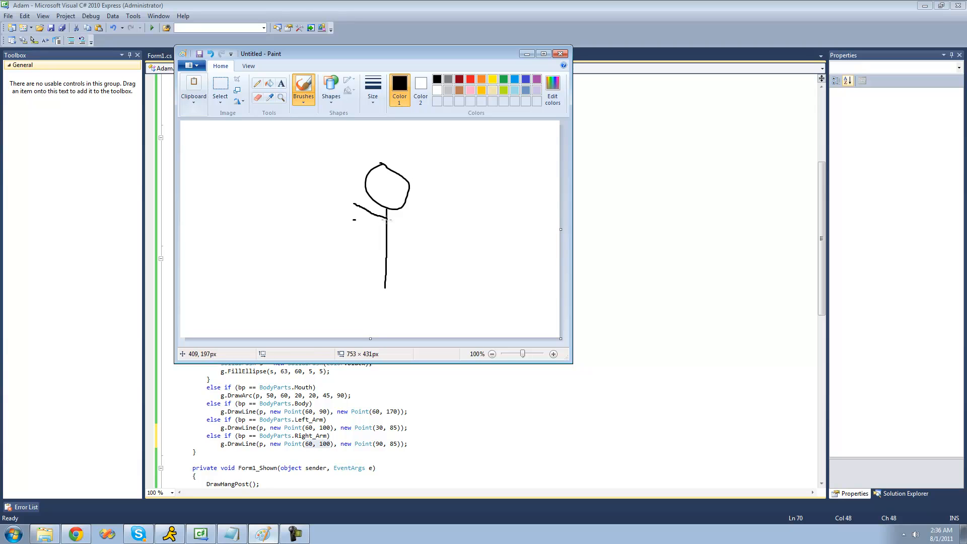
pyautogui.moveTo(388, 378)
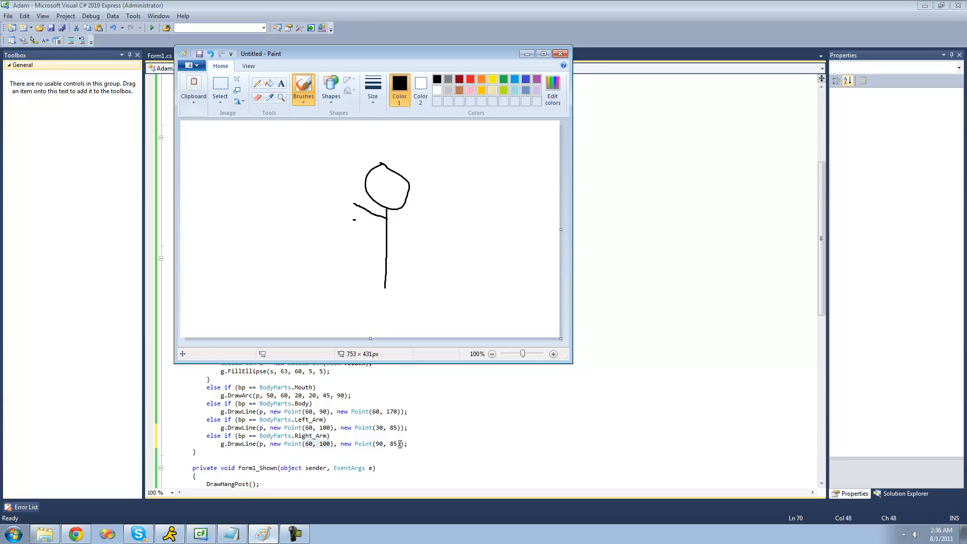
pyautogui.moveTo(426, 211)
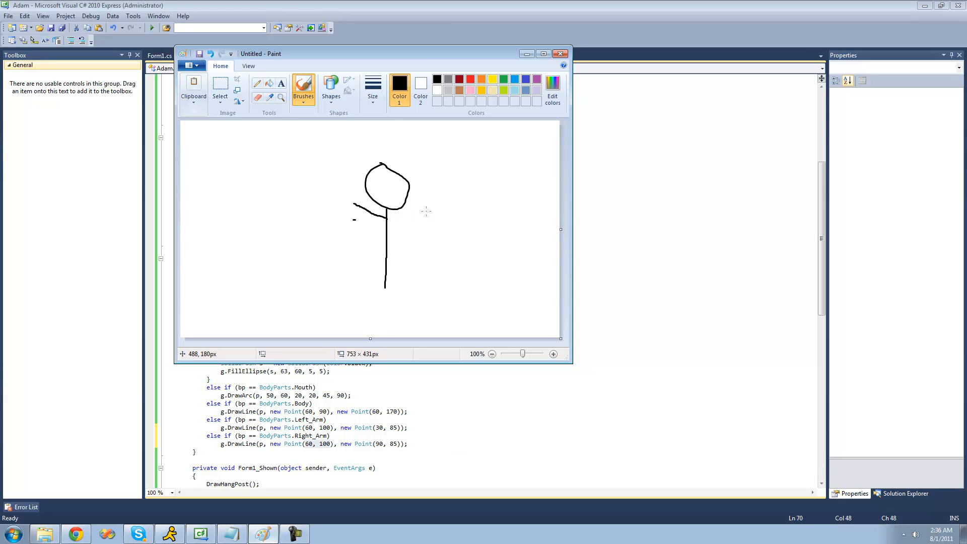
# Step: Draw a long horizontal shoulder line across the figure below the head
pyautogui.moveTo(298, 203); pyautogui.dragTo(491, 206)
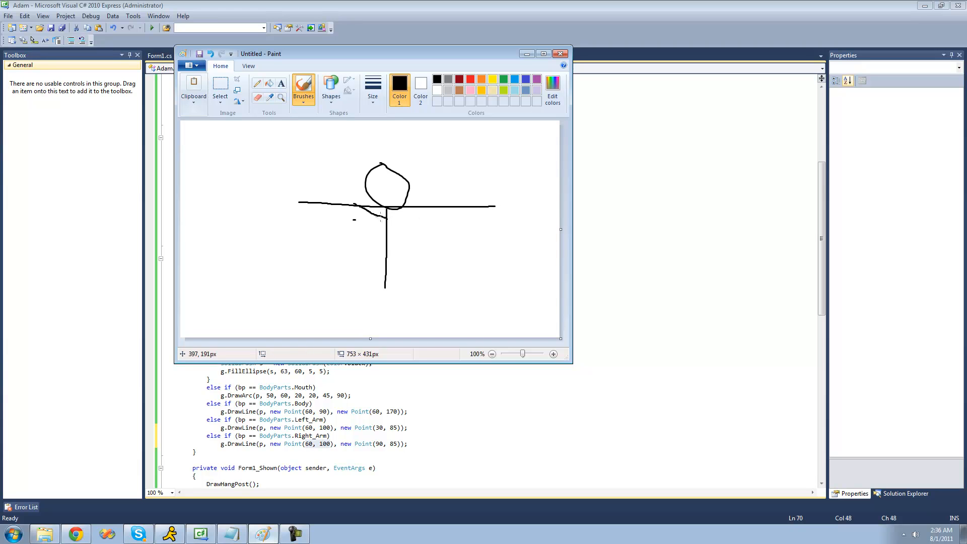
pyautogui.moveTo(414, 205)
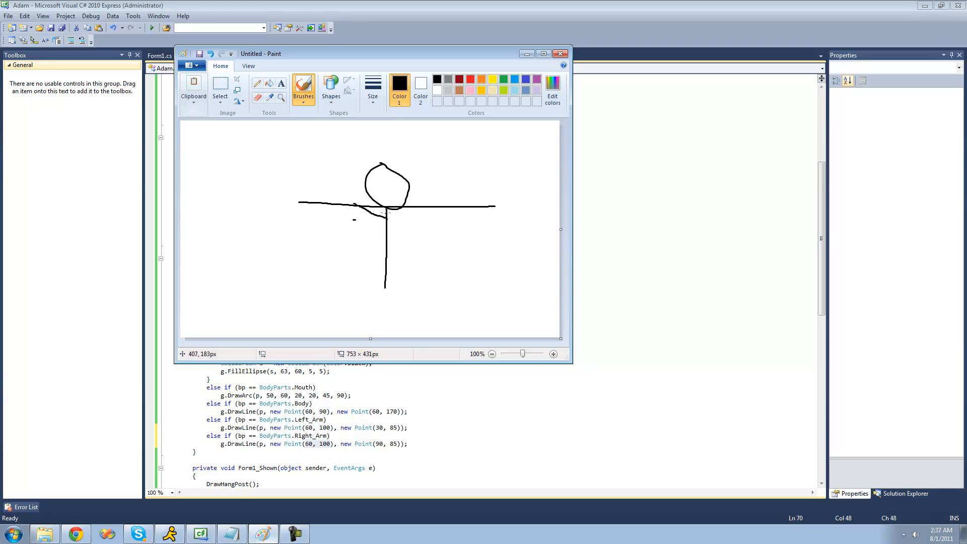
pyautogui.moveTo(385, 204)
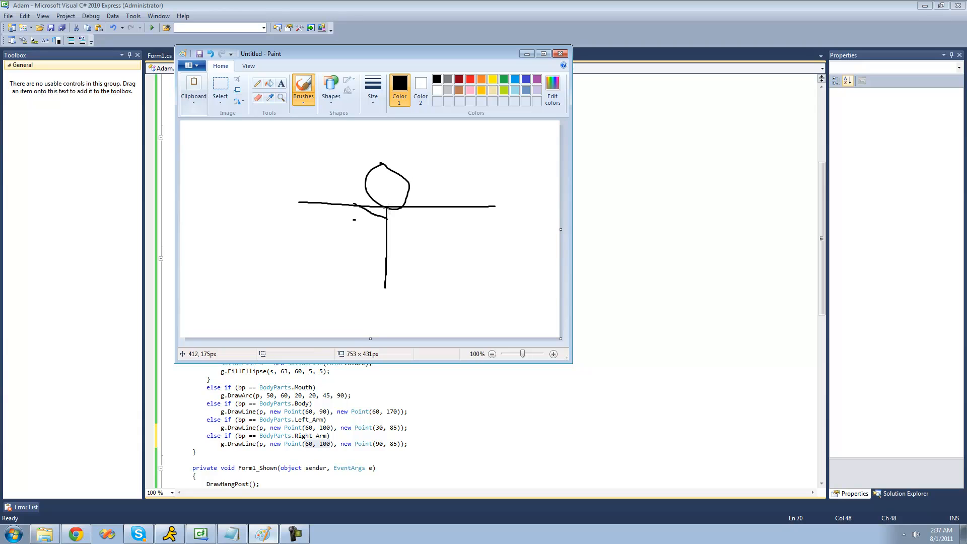
pyautogui.moveTo(429, 206)
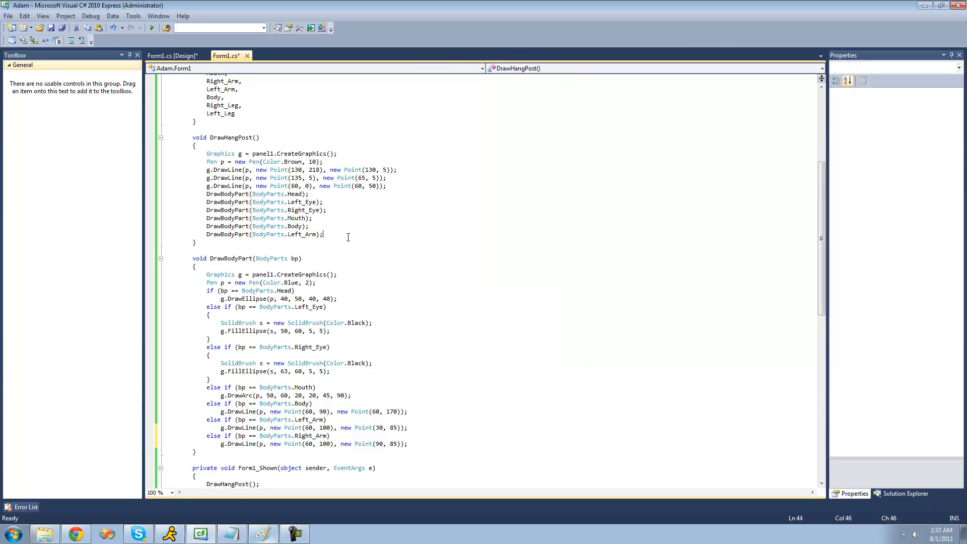
# Step: Call DrawBodyPart(BodyParts.Right_Arm) after the Left_Arm call in DrawHangPost
pyautogui.write('Dr')
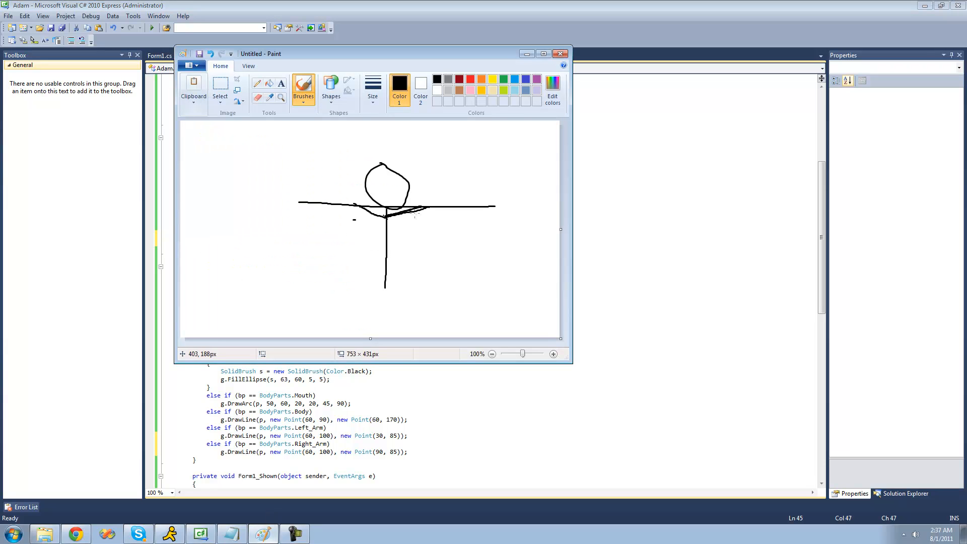
pyautogui.click(225, 56)
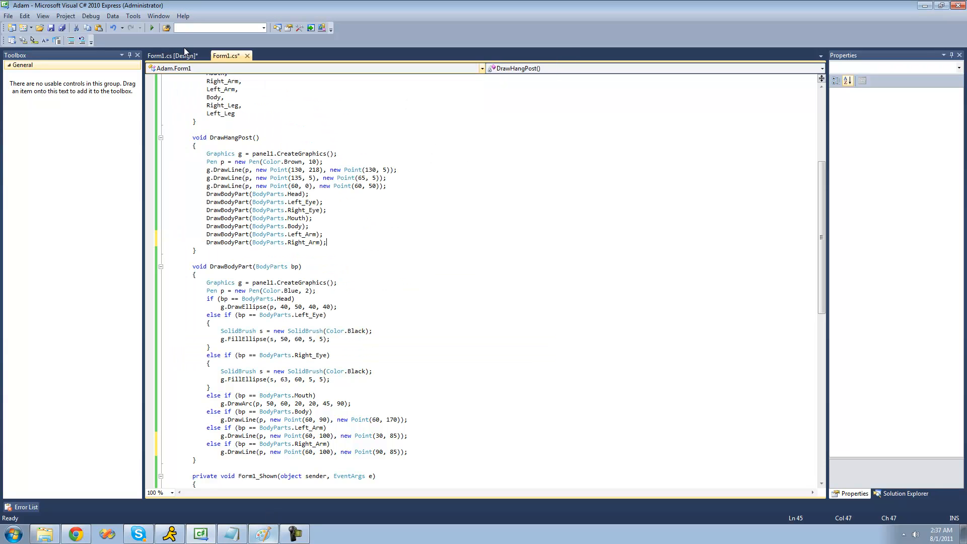